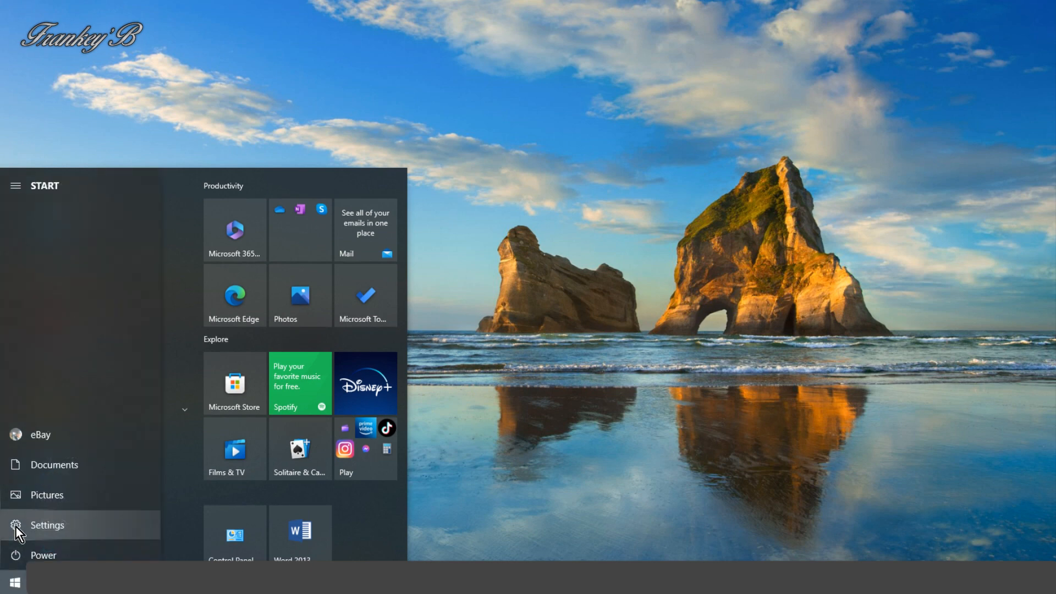
Open Settings from the Start menu and go to the Accounts info page.
{"action": "left_click", "coordinate": [47, 525]}
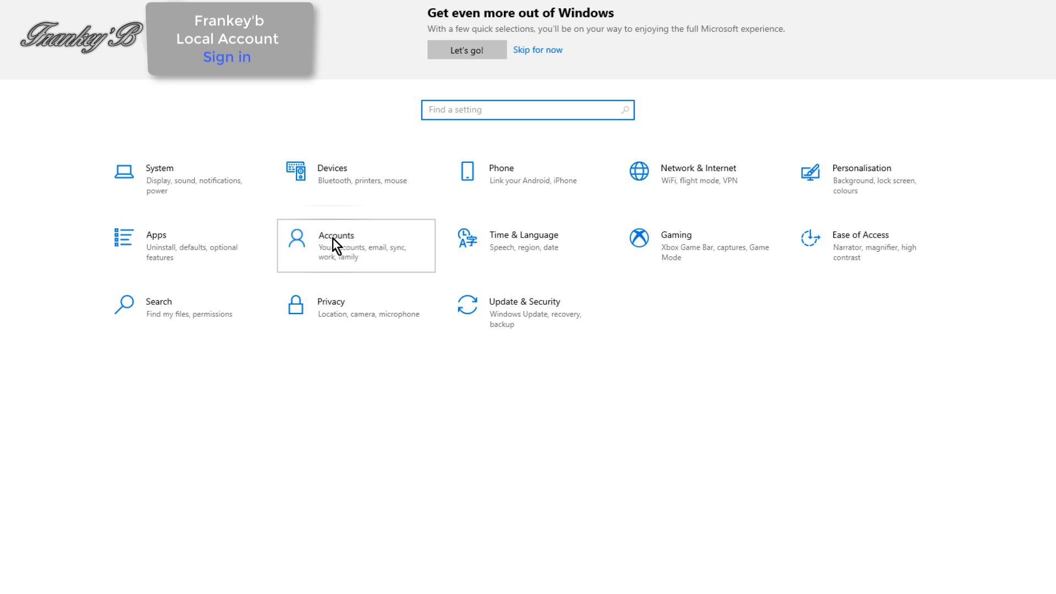
{"action": "left_click", "coordinate": [336, 245]}
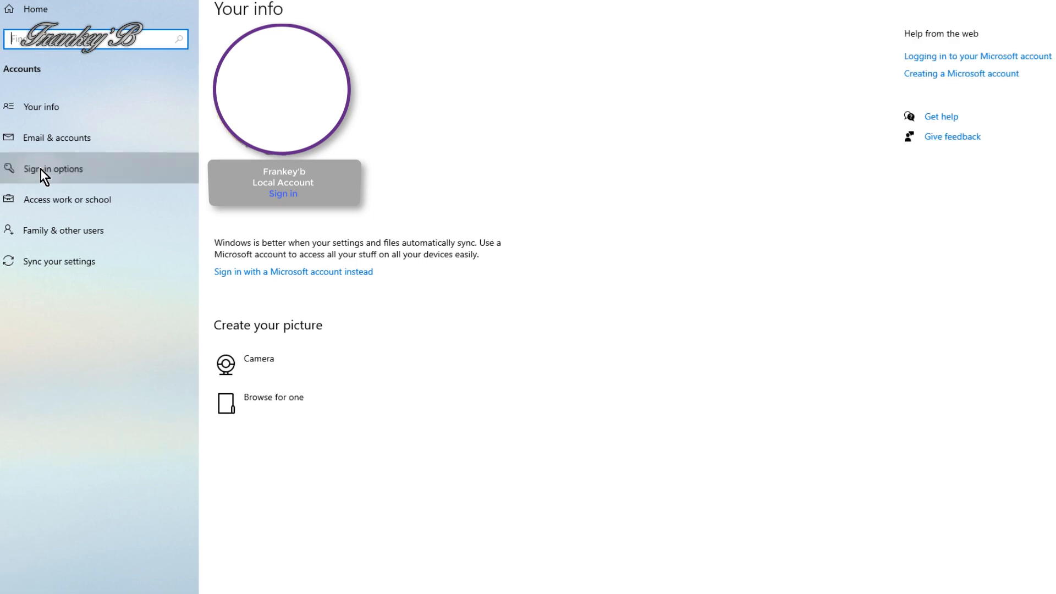
Start a password change under Sign-in options and confirm the current password.
{"action": "left_click", "coordinate": [60, 168]}
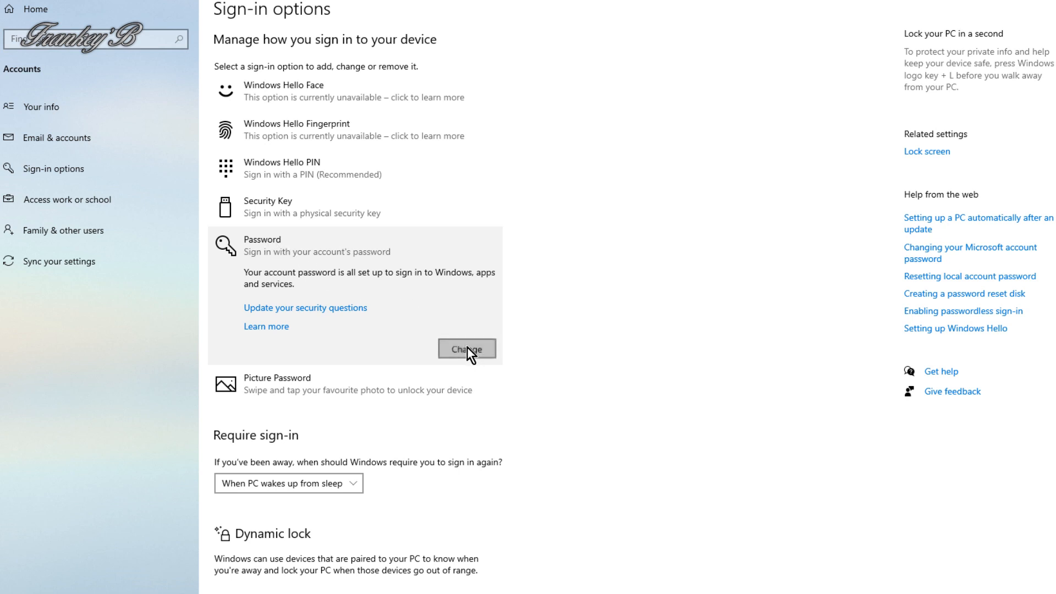
{"action": "left_click", "coordinate": [465, 349]}
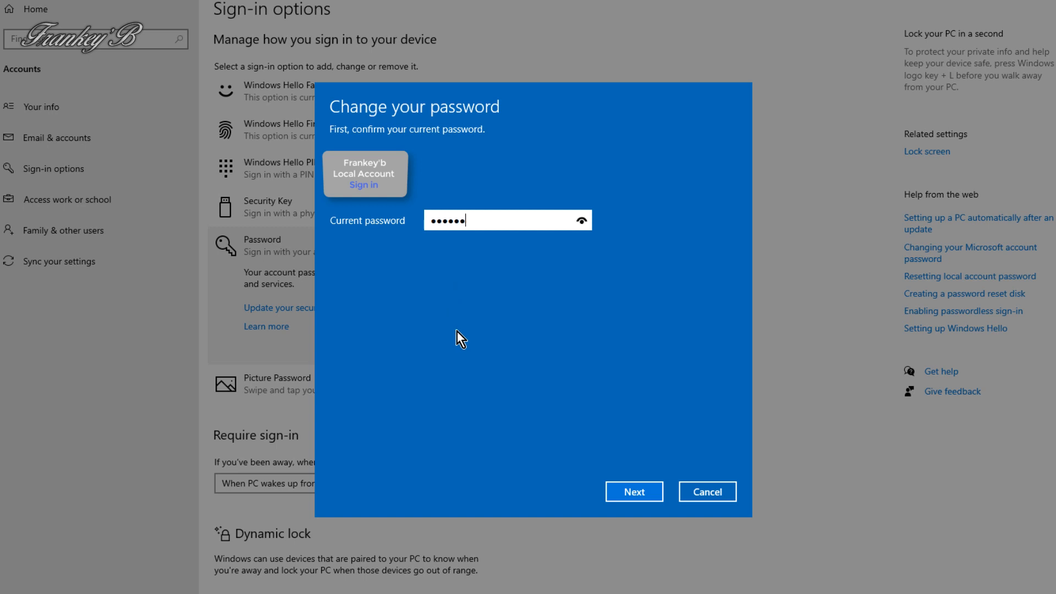
{"action": "left_click", "coordinate": [633, 491]}
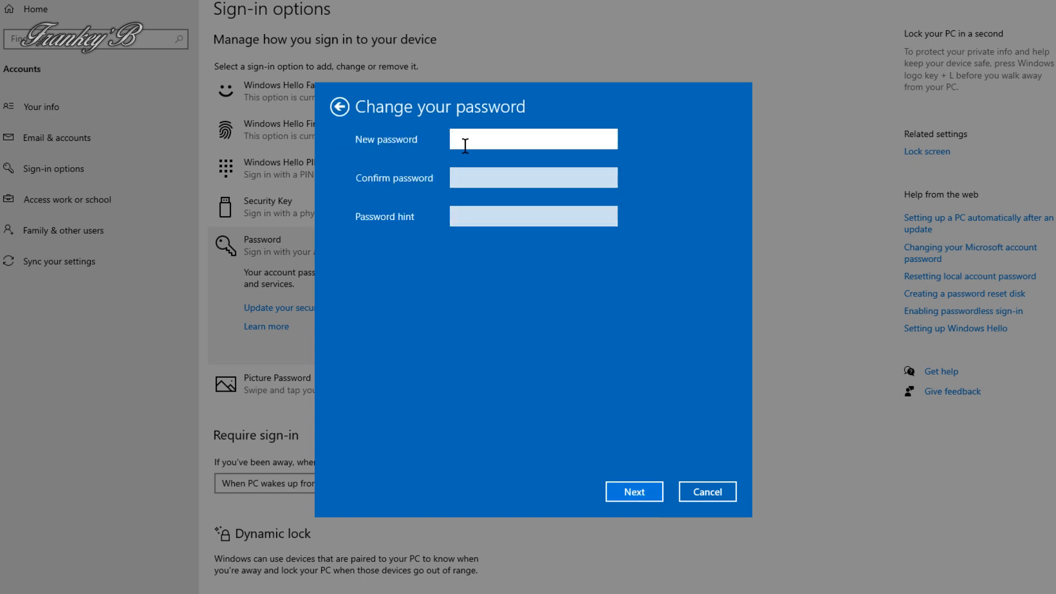
Enter and confirm the new password, set the hint 'Name', and submit.
{"action": "type", "text": "•"}
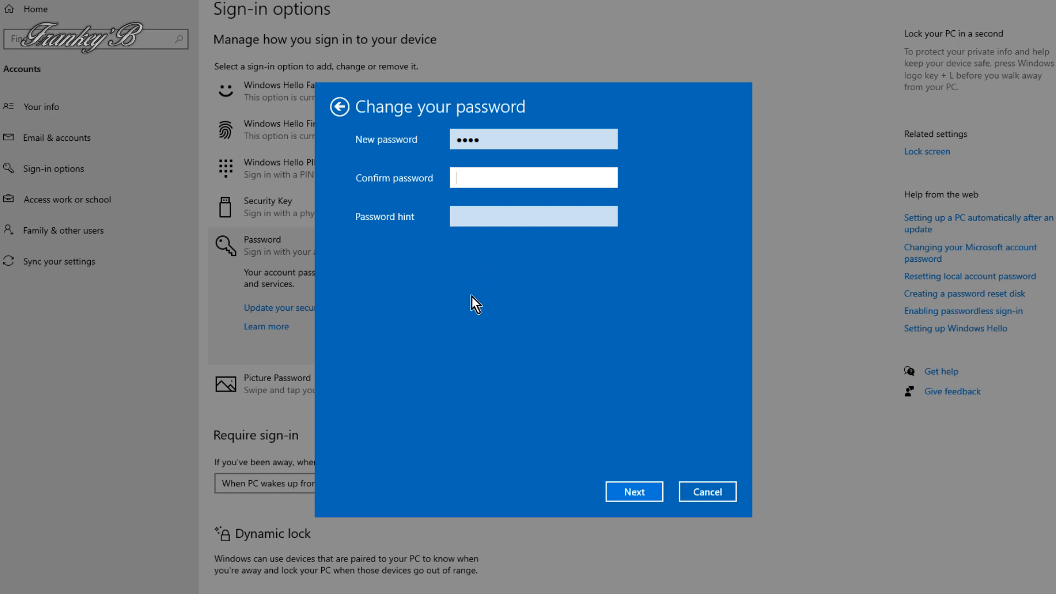
{"action": "type", "text": "••••"}
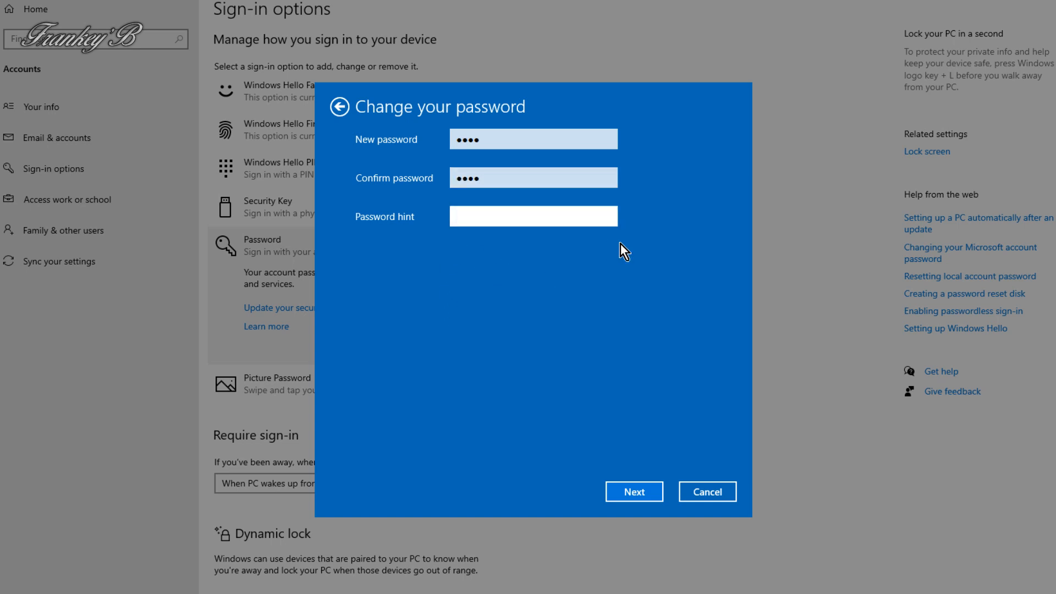
{"action": "type", "text": "N"}
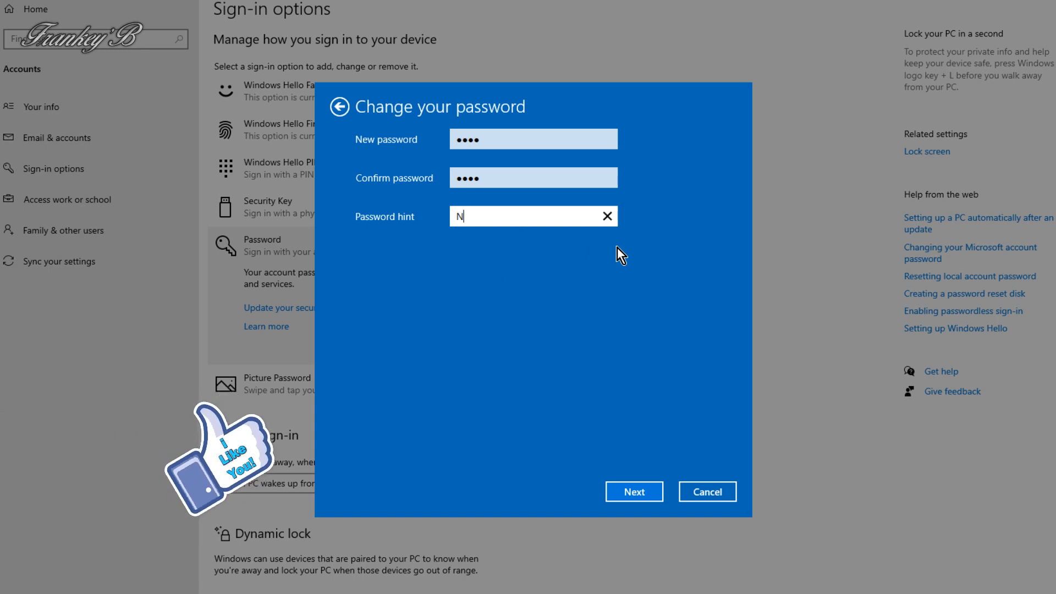
{"action": "type", "text": "ame"}
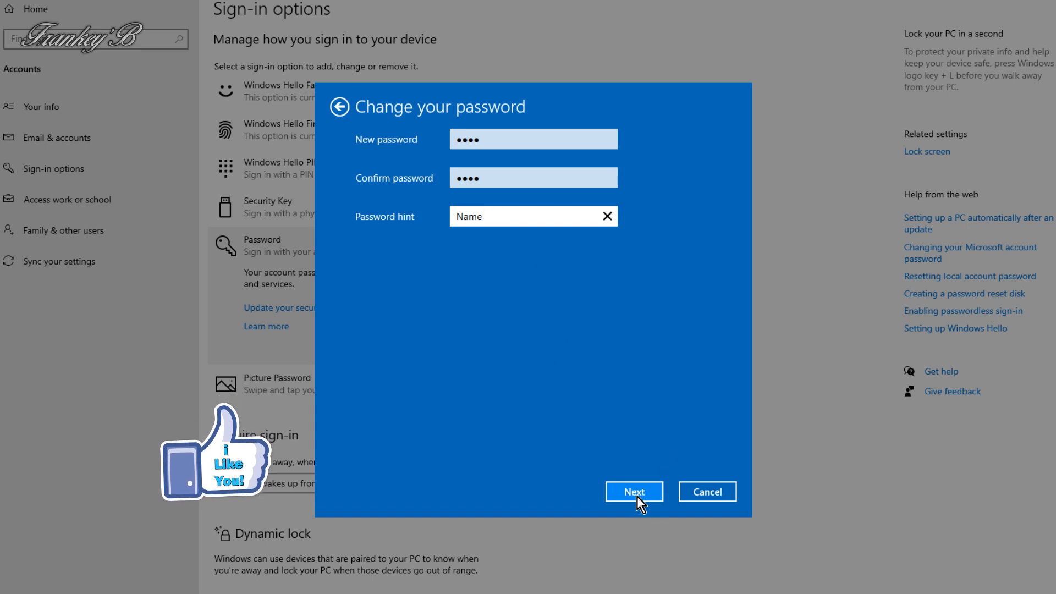
{"action": "left_click", "coordinate": [533, 216]}
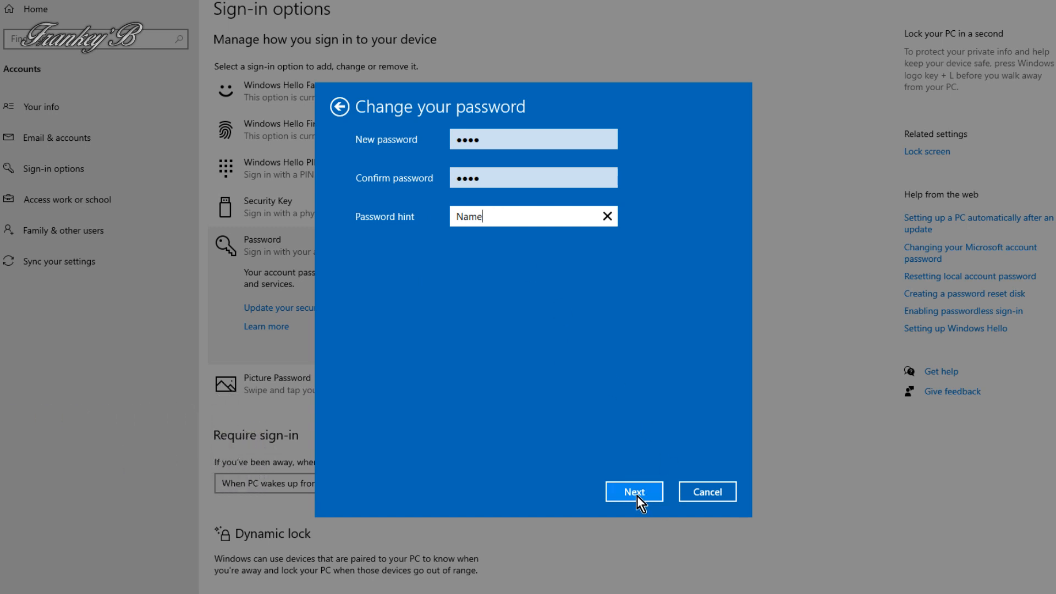